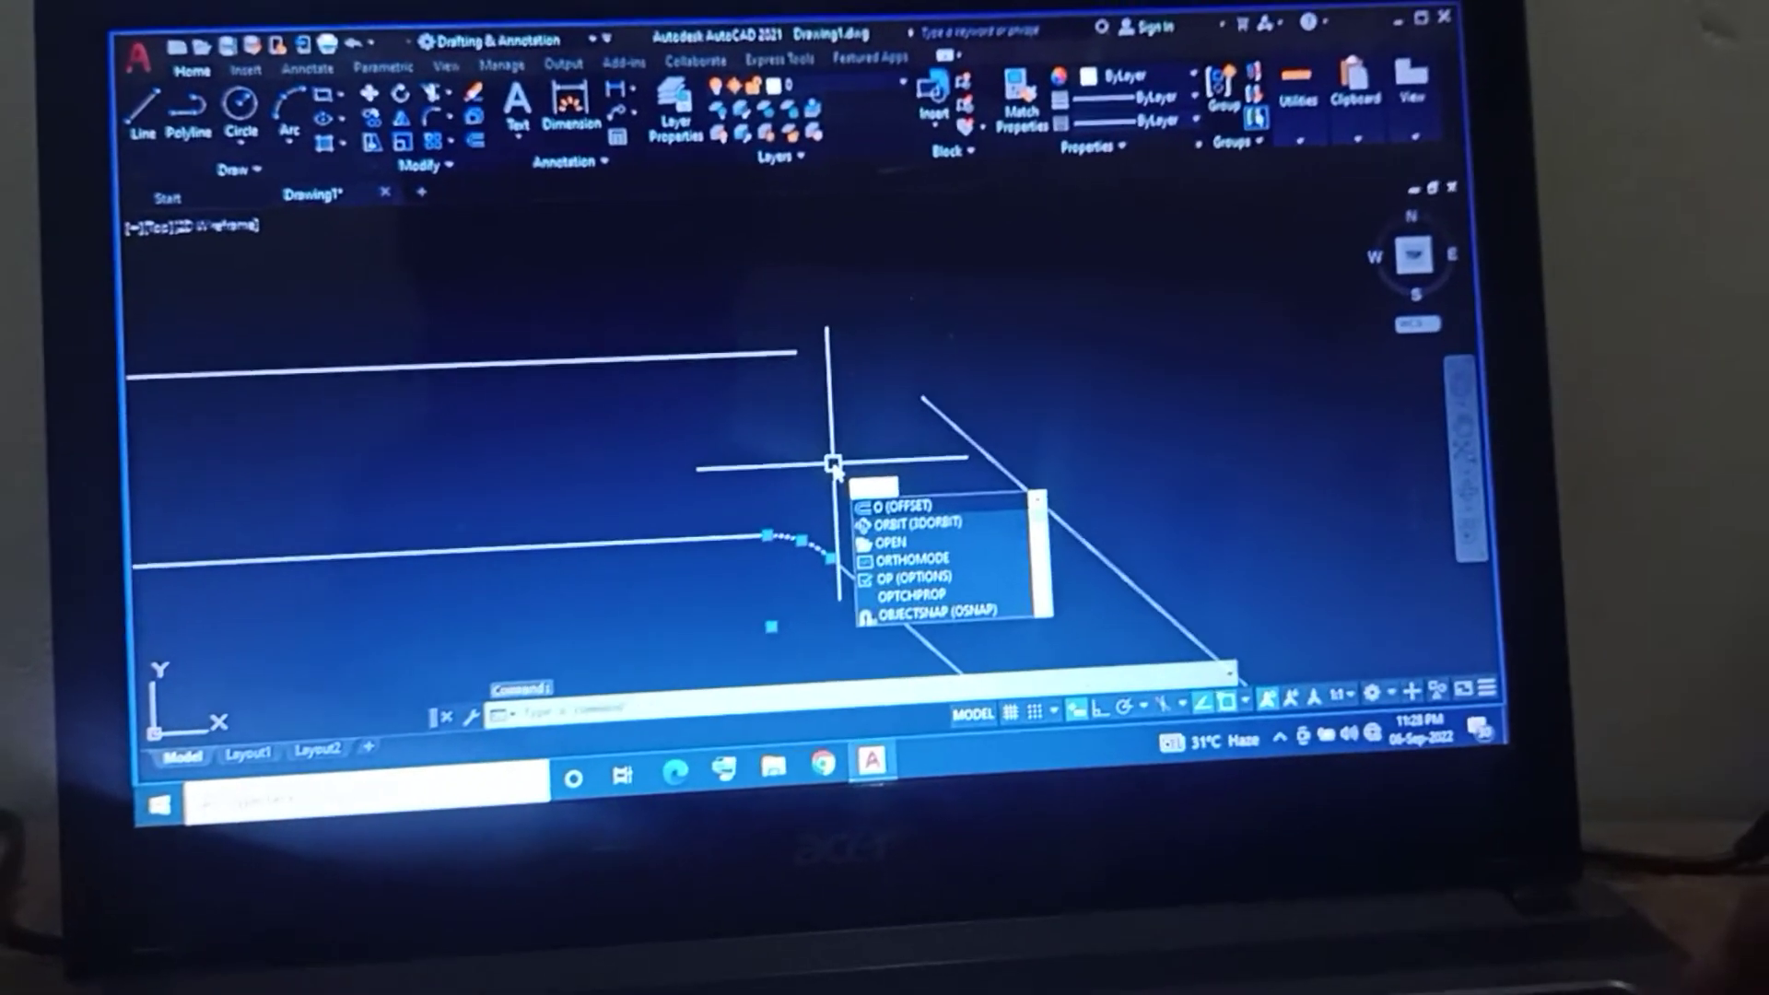
Start the OFFSET command so AutoCAD prompts for the offset distance
{"action": "left_click", "coordinate": [894, 506]}
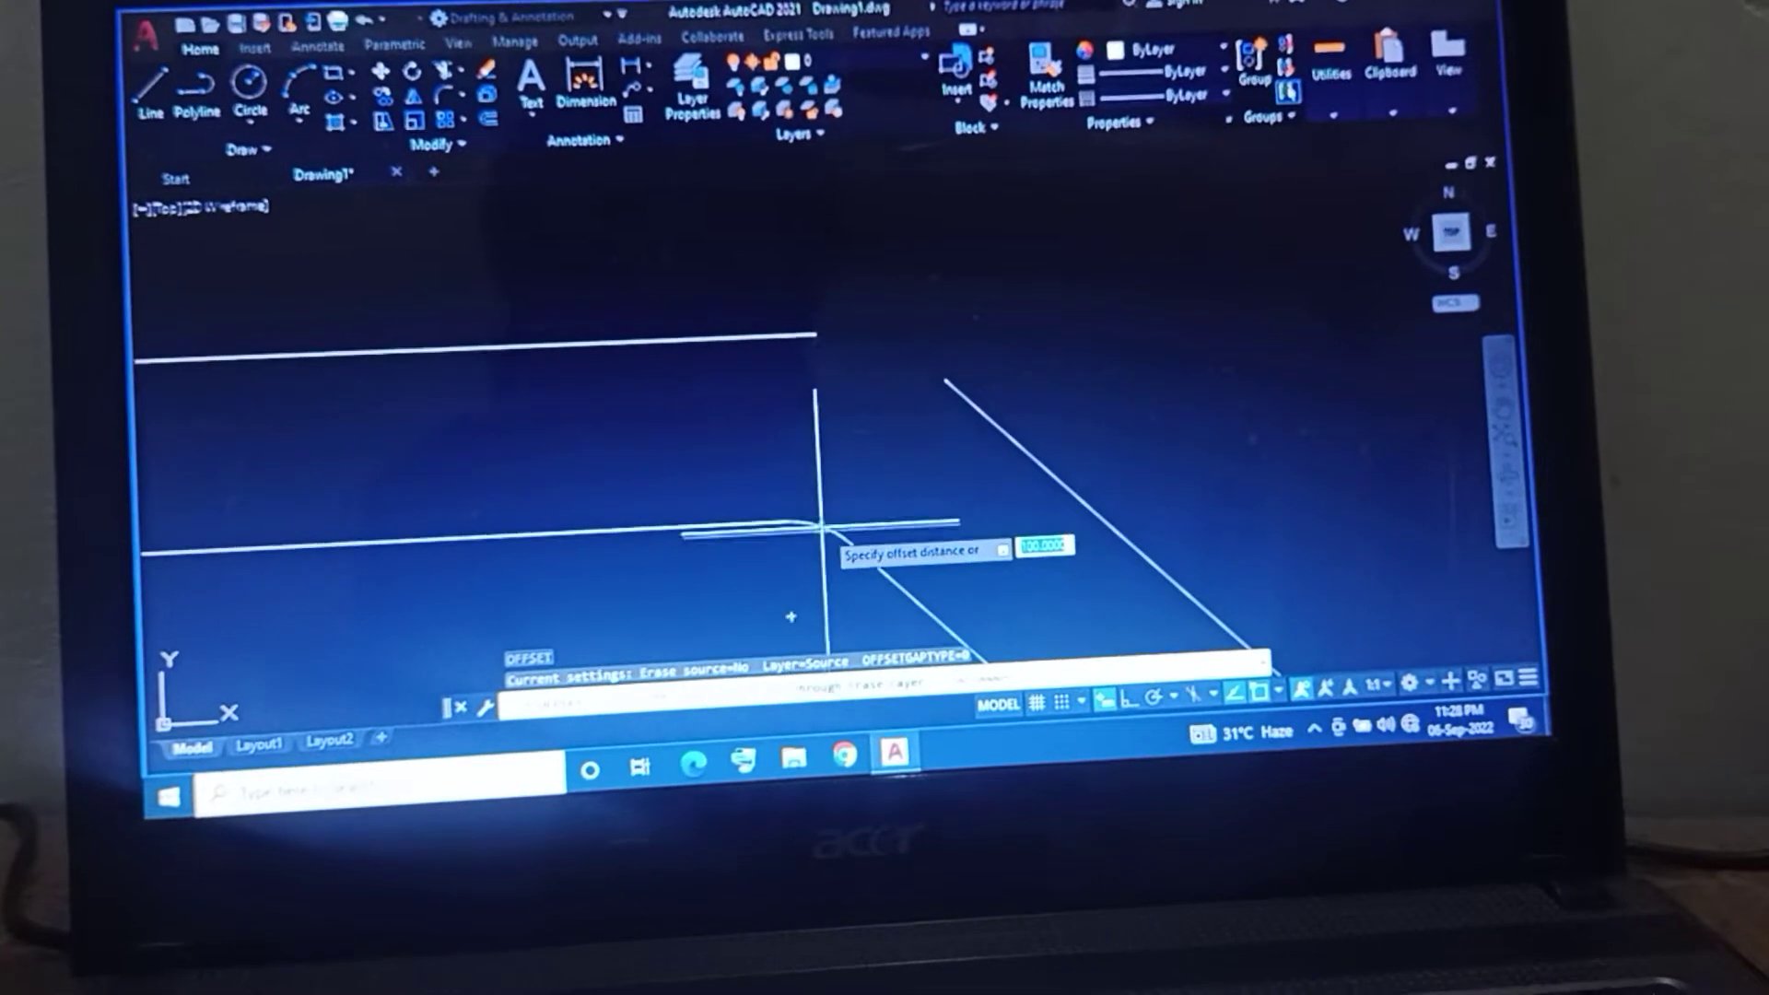